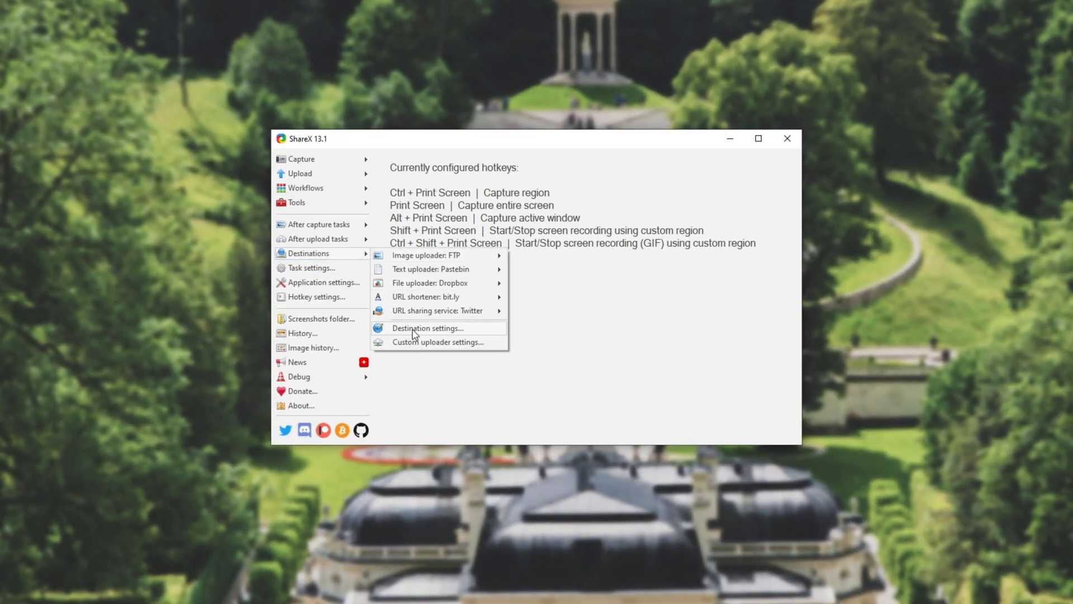
- Show the YOURLS page in Destination settings with its API URL, signature and login fields
left_click(427, 327)
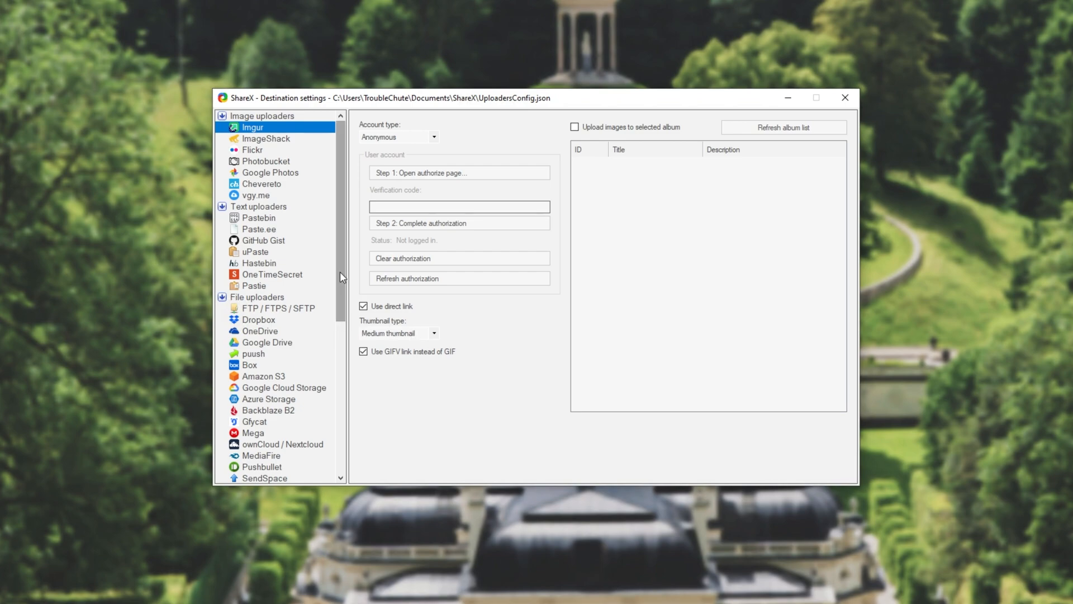
scroll("down", 3)
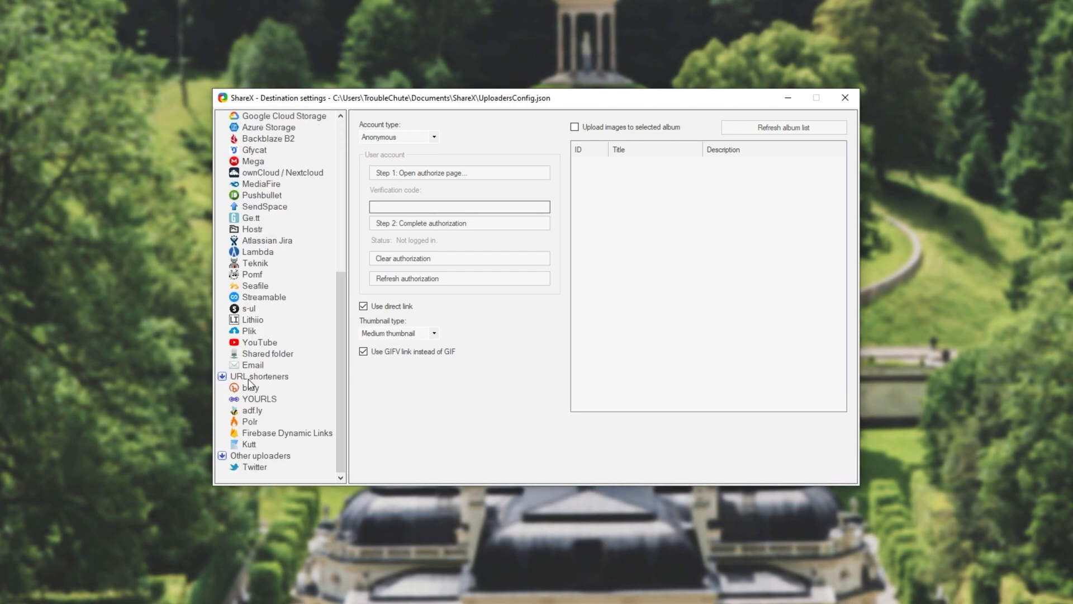
mouse_move(269, 406)
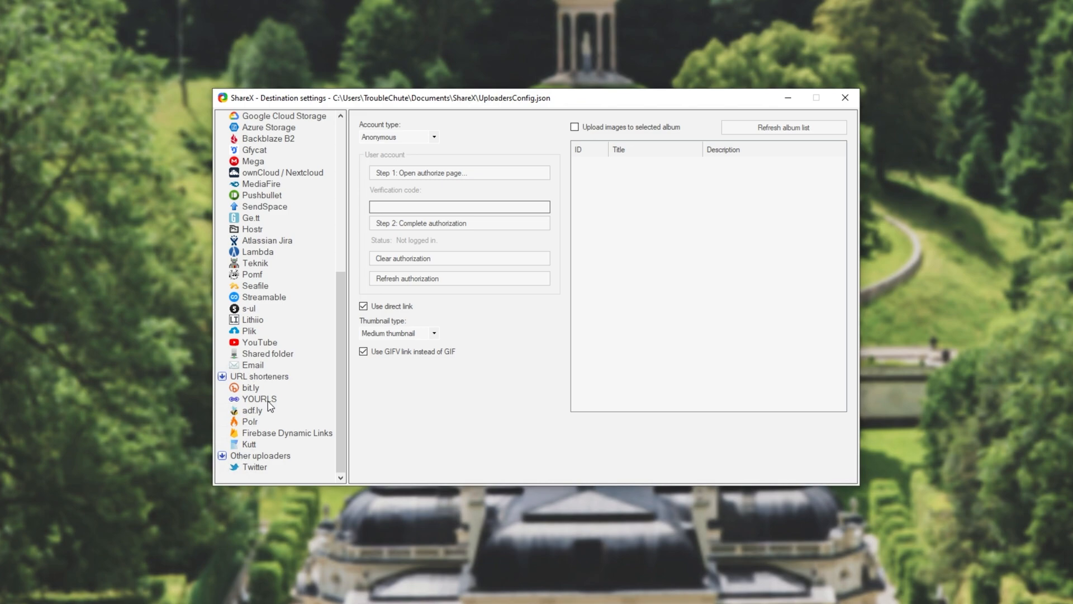
left_click(258, 398)
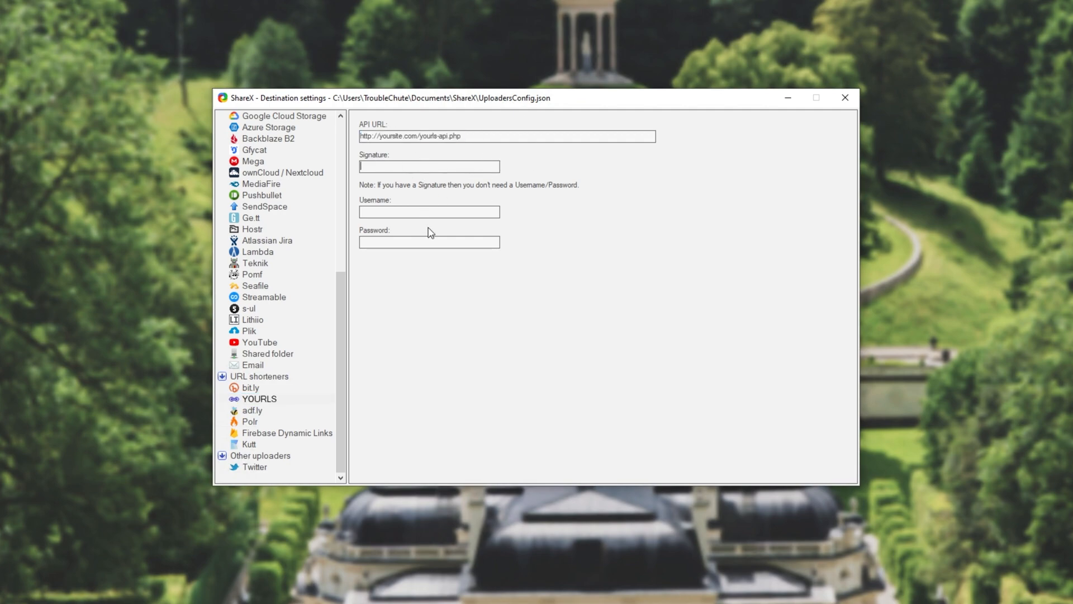
mouse_move(548, 197)
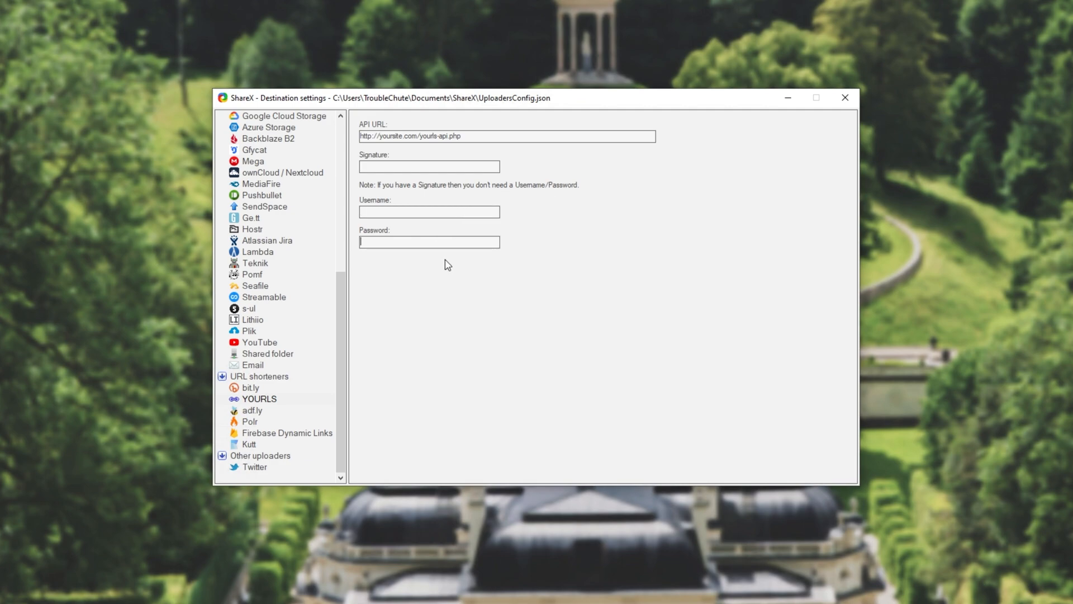
mouse_move(577, 245)
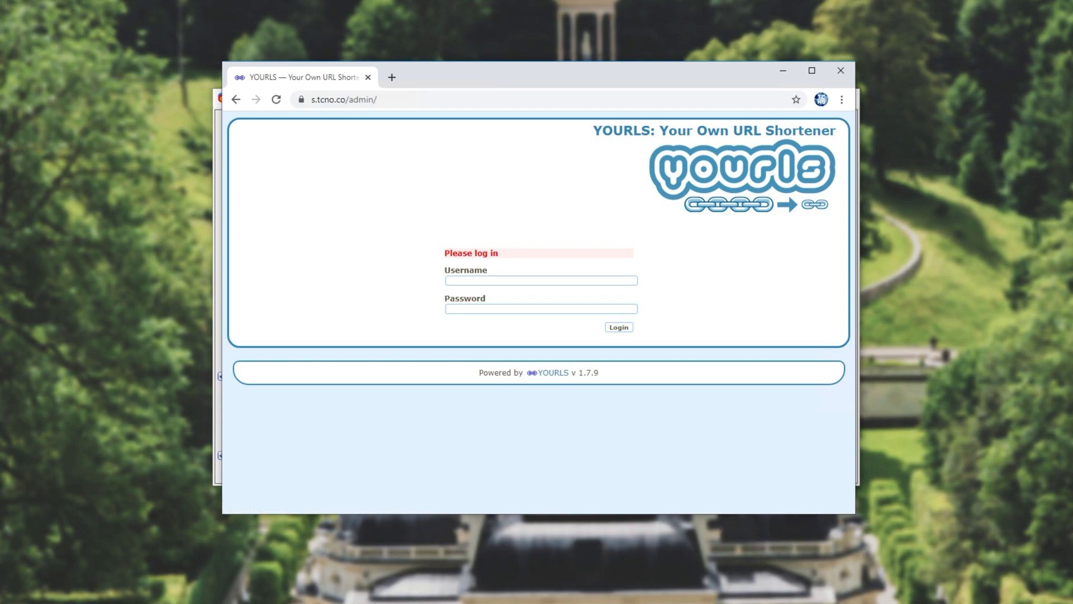
mouse_move(1066, 225)
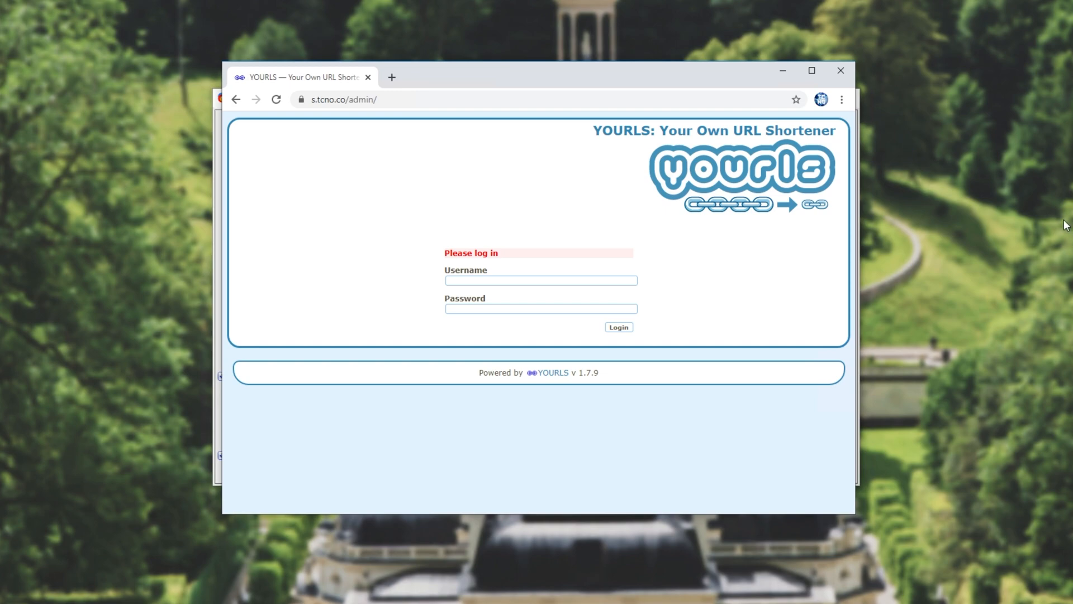
mouse_move(1054, 293)
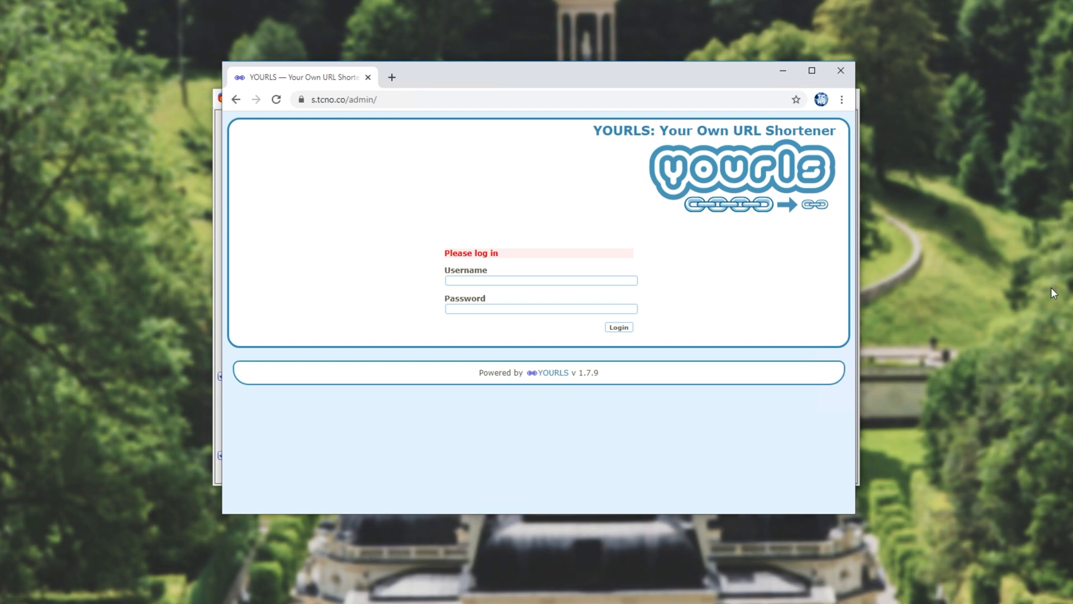
mouse_move(1049, 309)
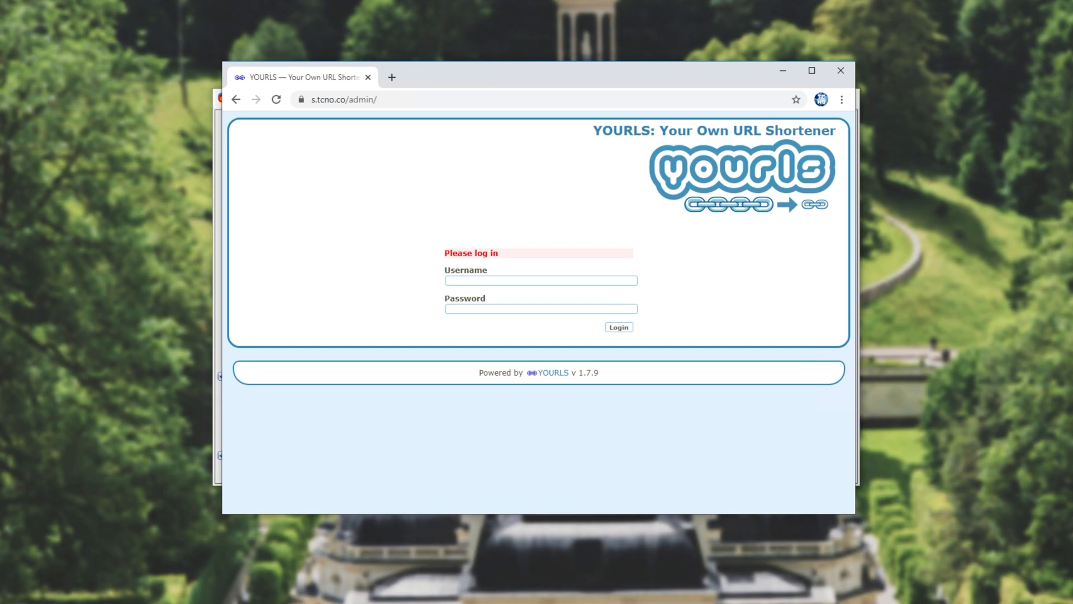
- Log in to the YOURLS admin area to list the 234 tracked short links
left_click(617, 327)
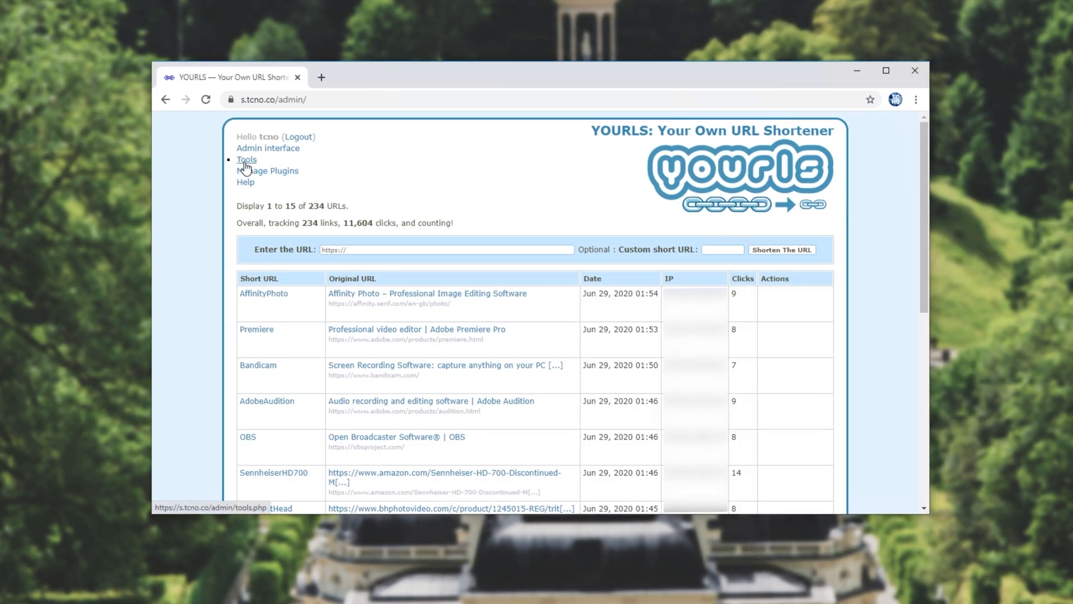
- Copy the secret signature token from the YOURLS tools page
left_click(246, 160)
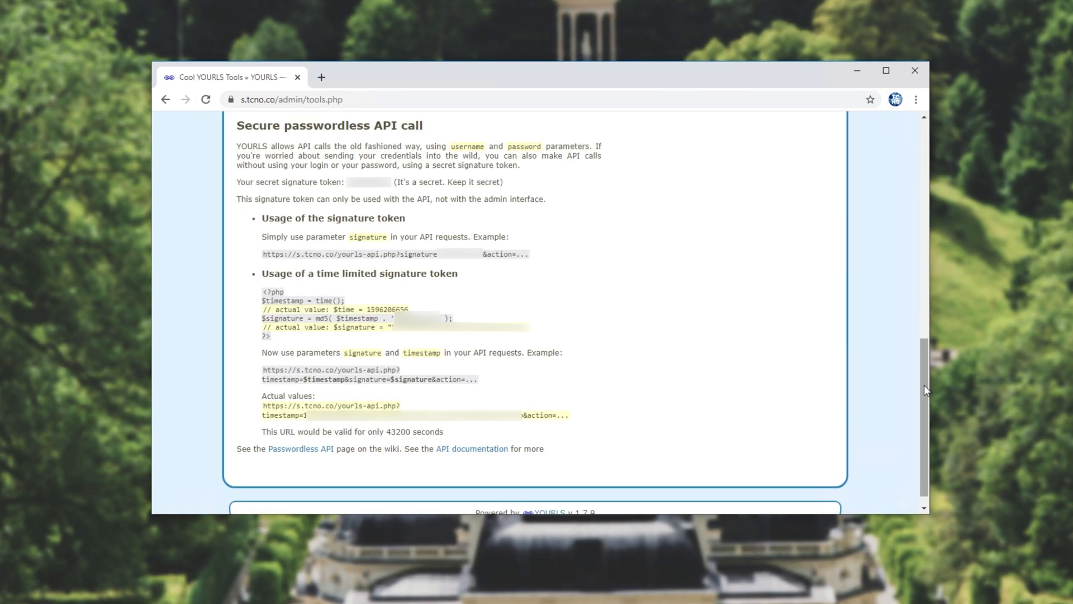
mouse_move(296, 216)
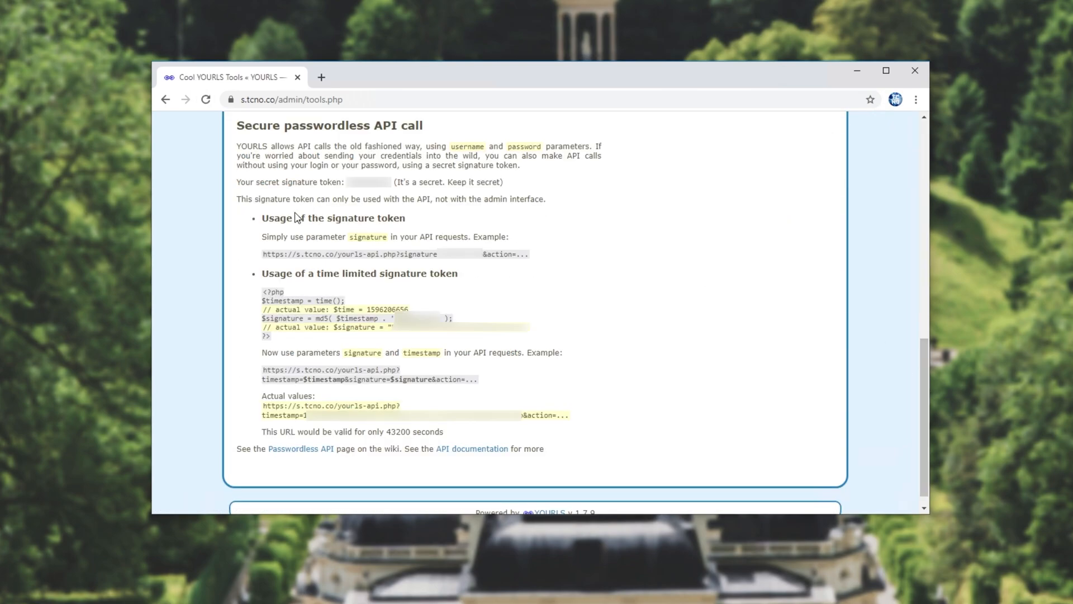
double_click(327, 125)
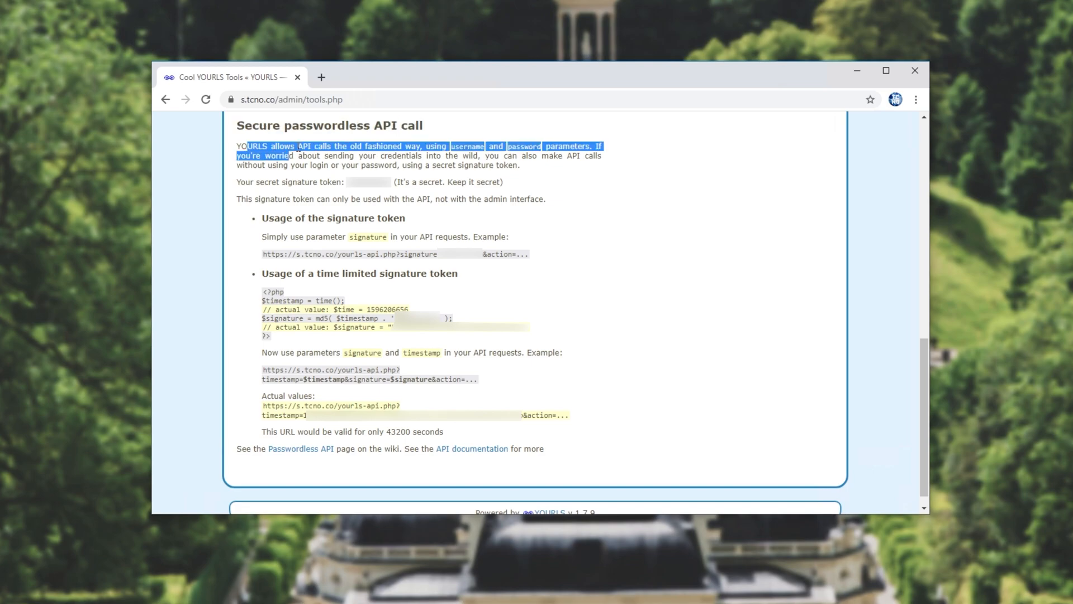
left_click(444, 151)
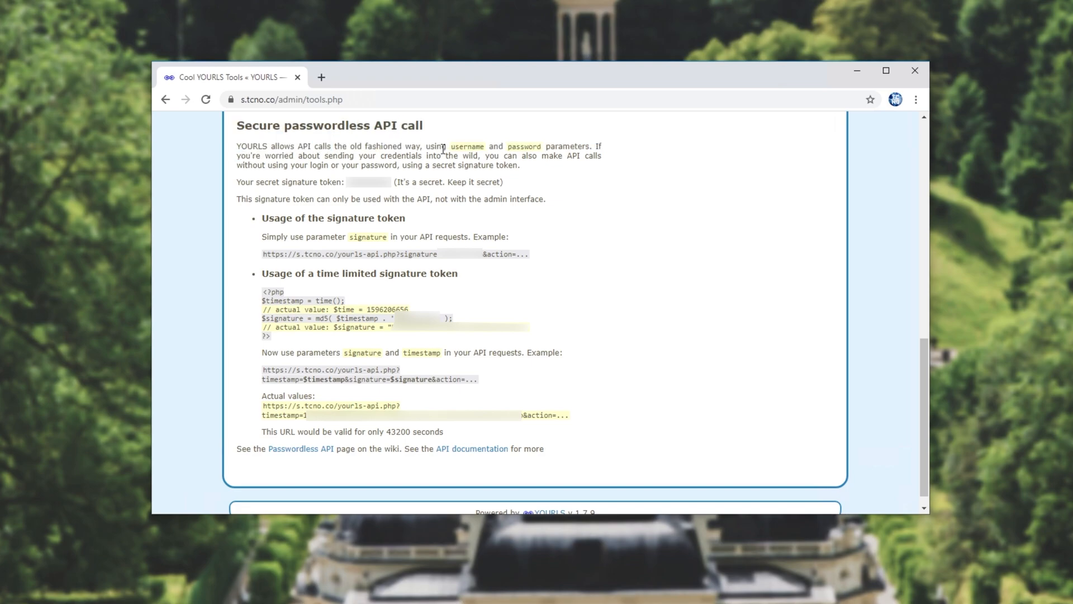
double_click(568, 146)
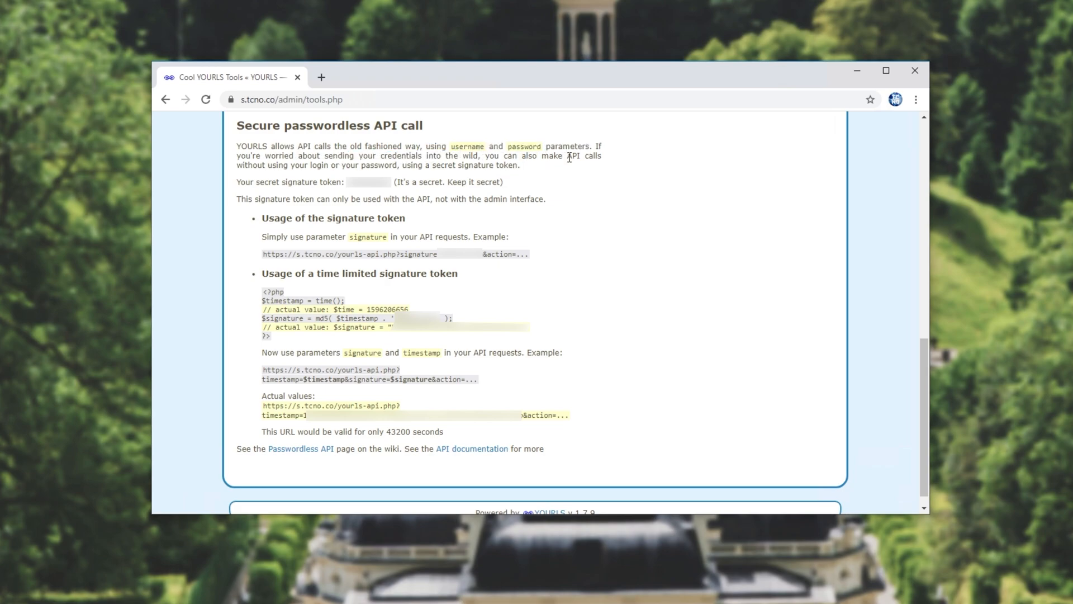
mouse_move(493, 227)
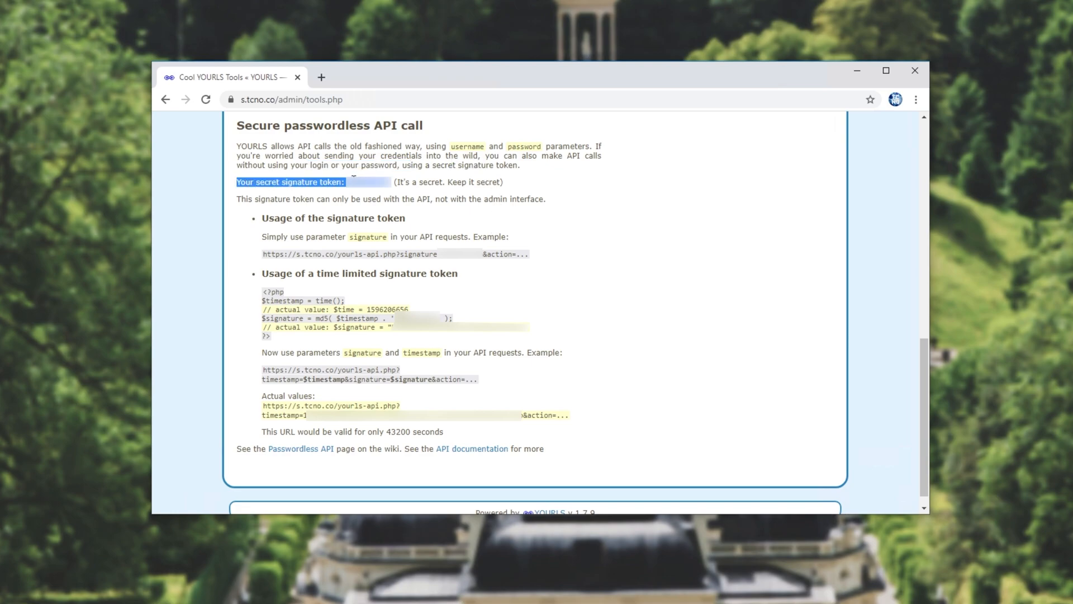
left_click(380, 197)
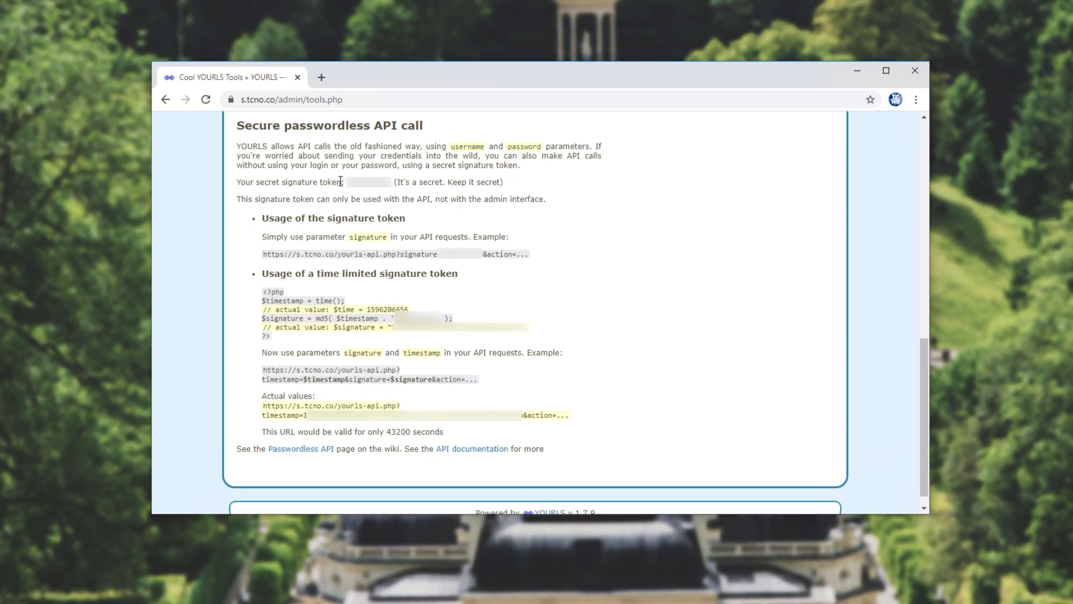
double_click(367, 183)
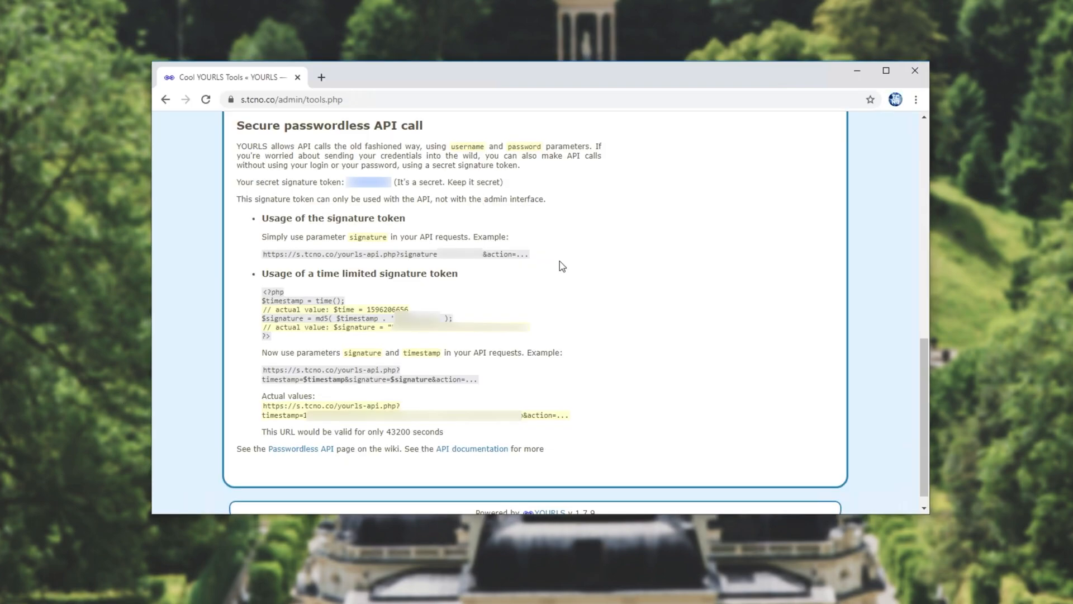
mouse_move(268, 250)
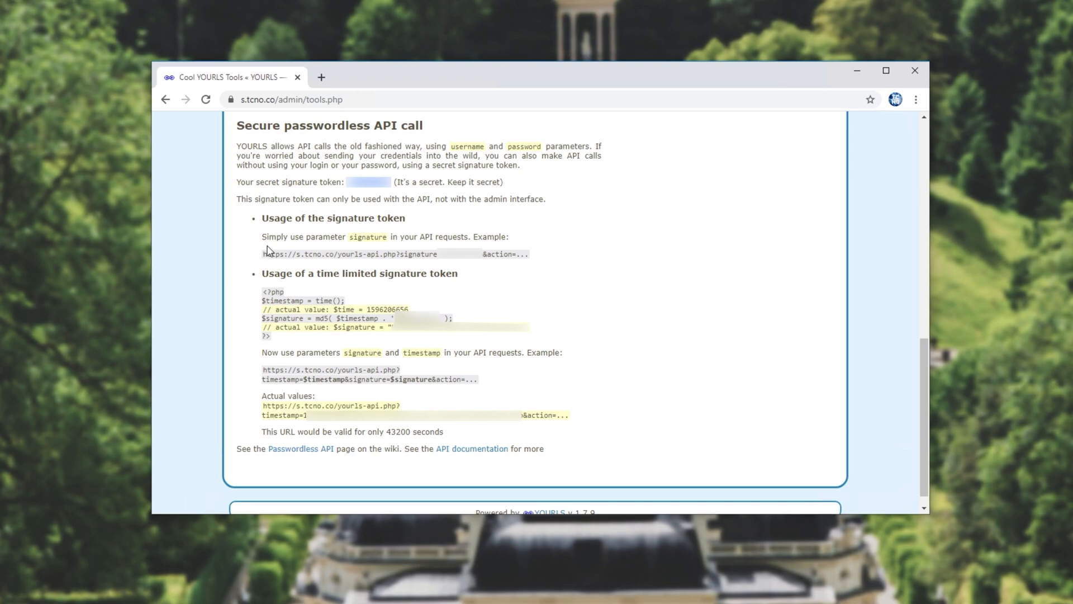
left_click_drag(261, 218, 375, 218)
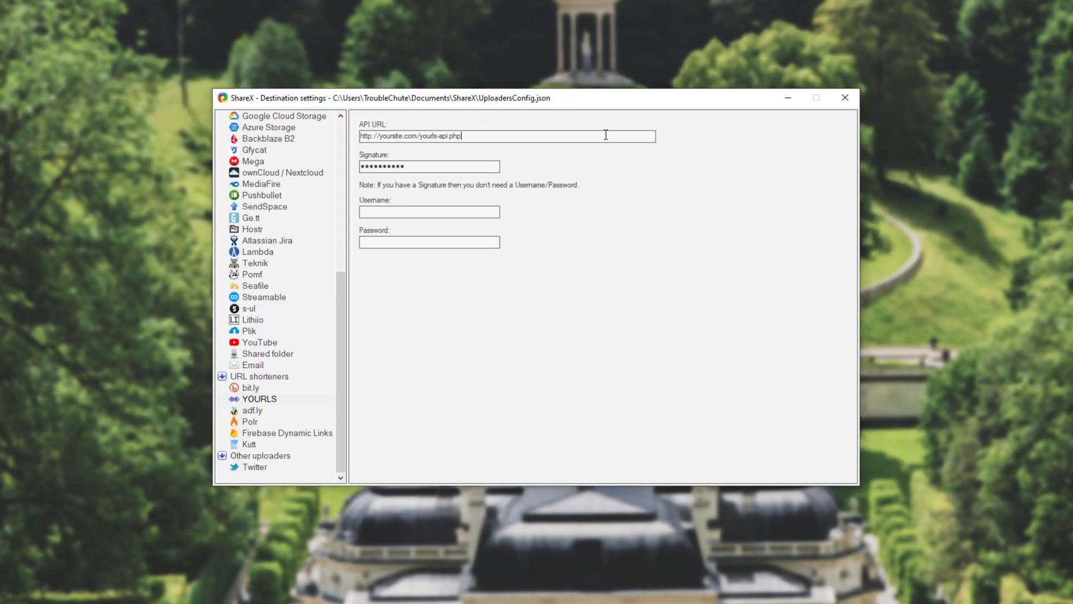
type("https://s.tcno.co/yourls-api.php")
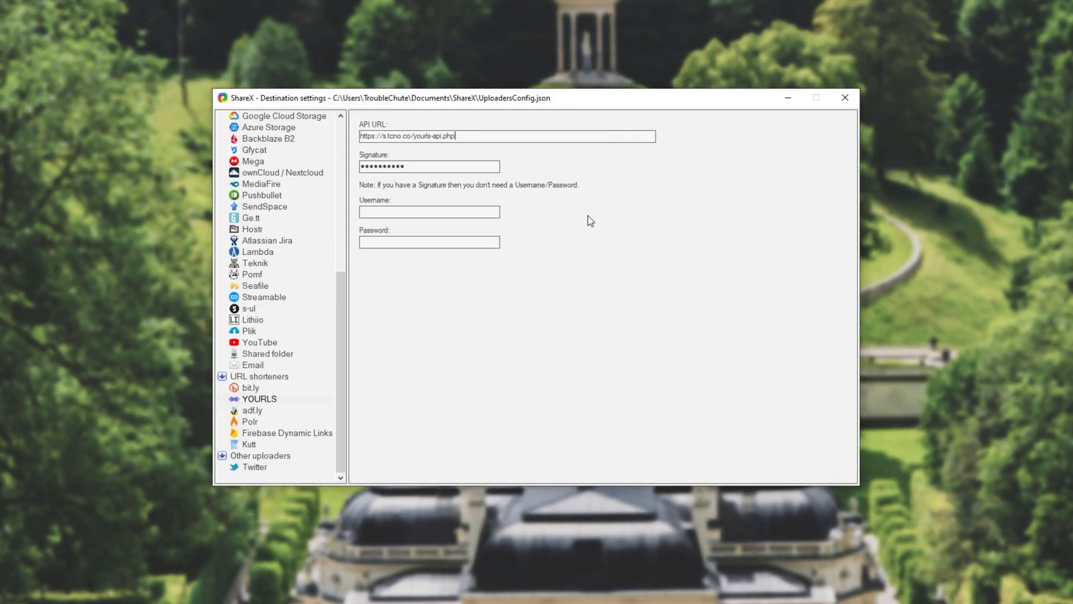
left_click(845, 97)
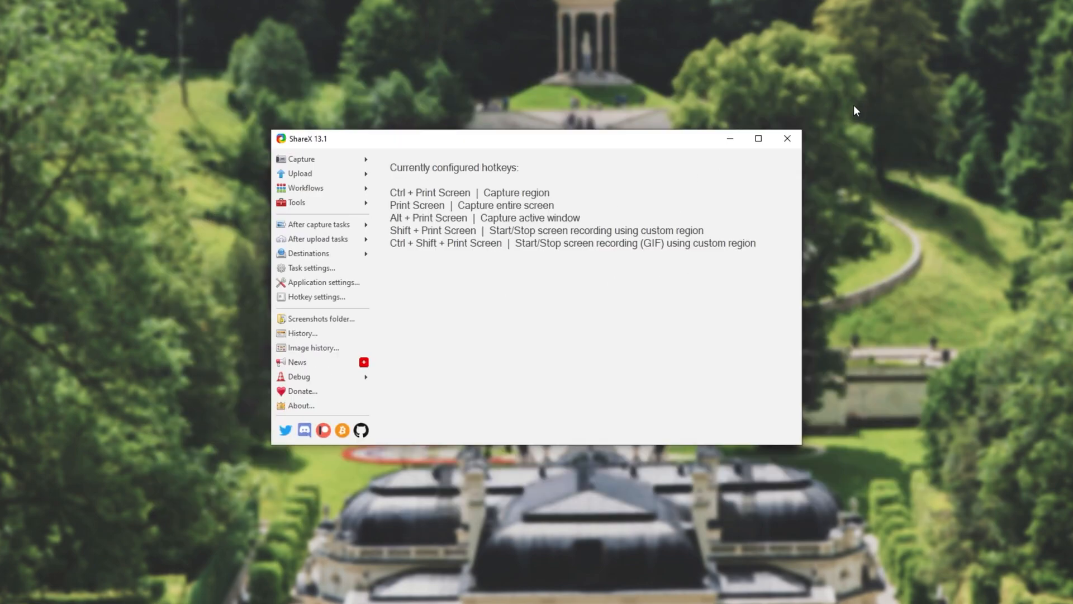
mouse_move(400, 225)
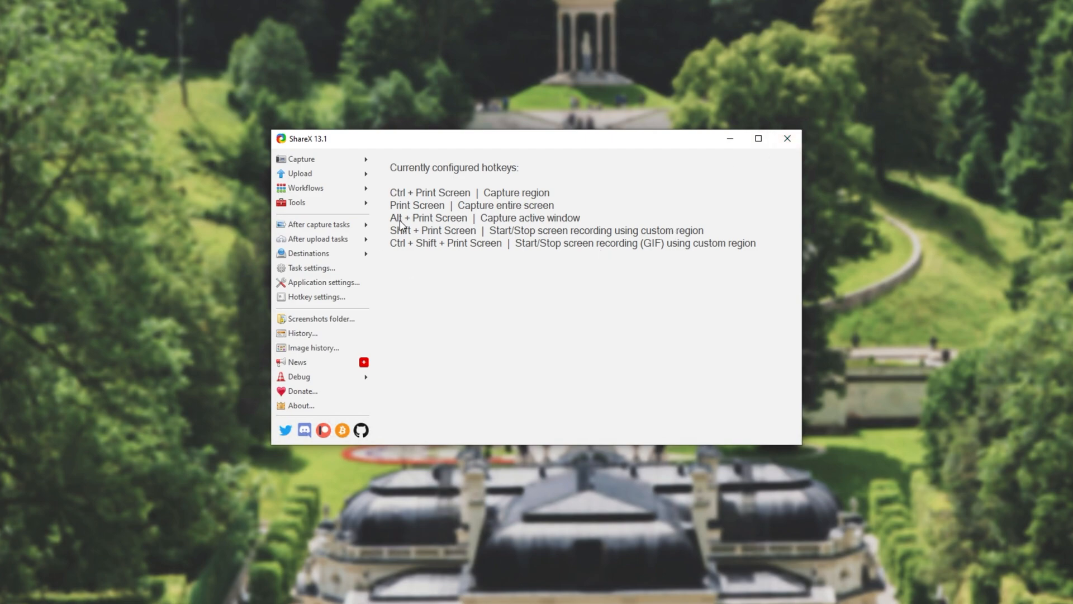
- Enable Shorten URL after upload and Upload image to host after capture
left_click(318, 239)
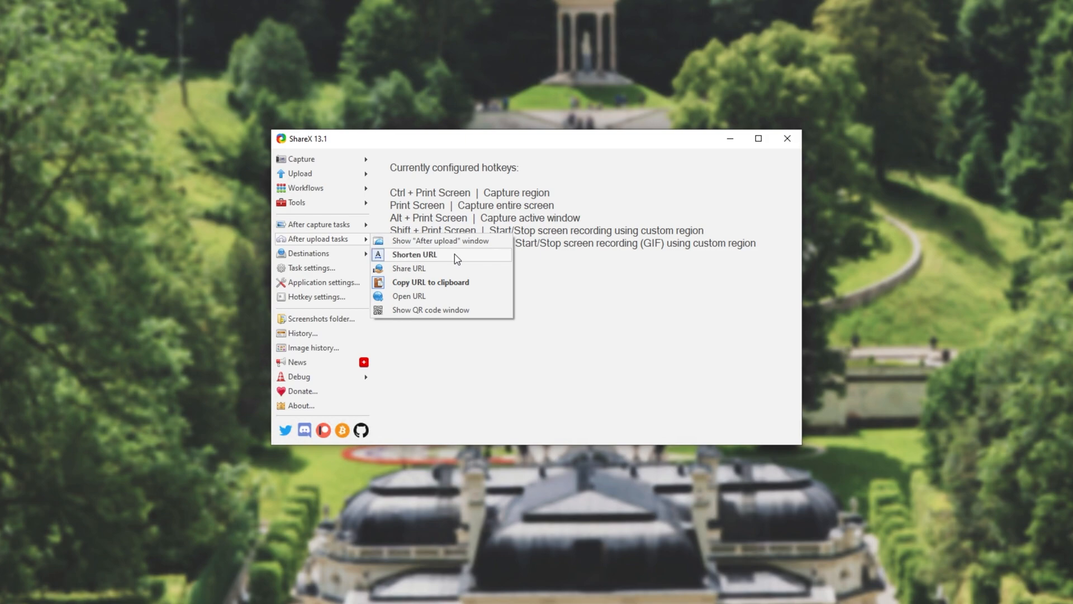
mouse_move(446, 264)
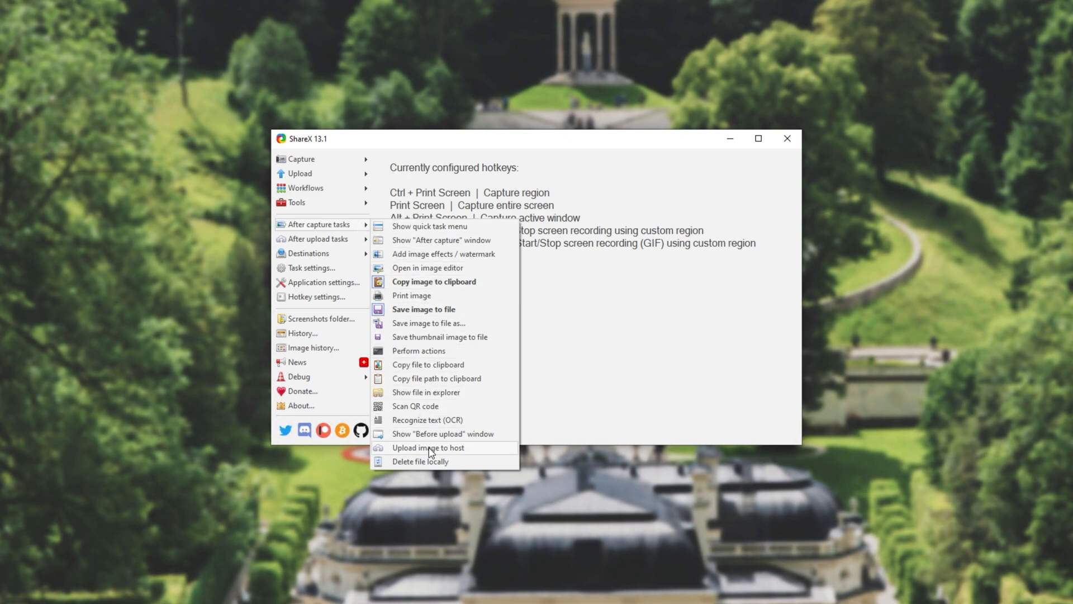
left_click(308, 254)
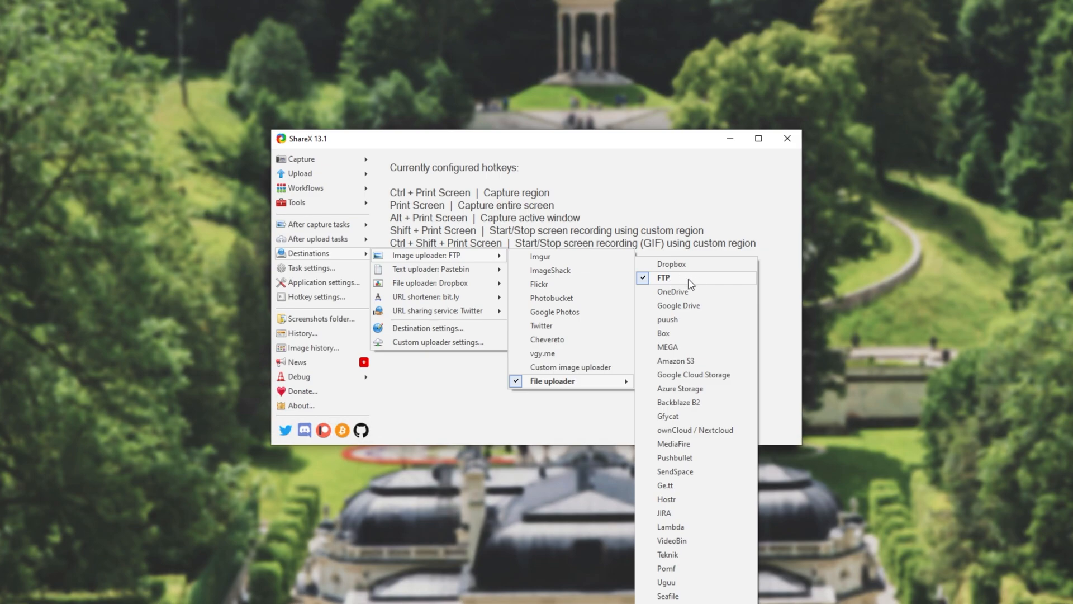
mouse_move(692, 285)
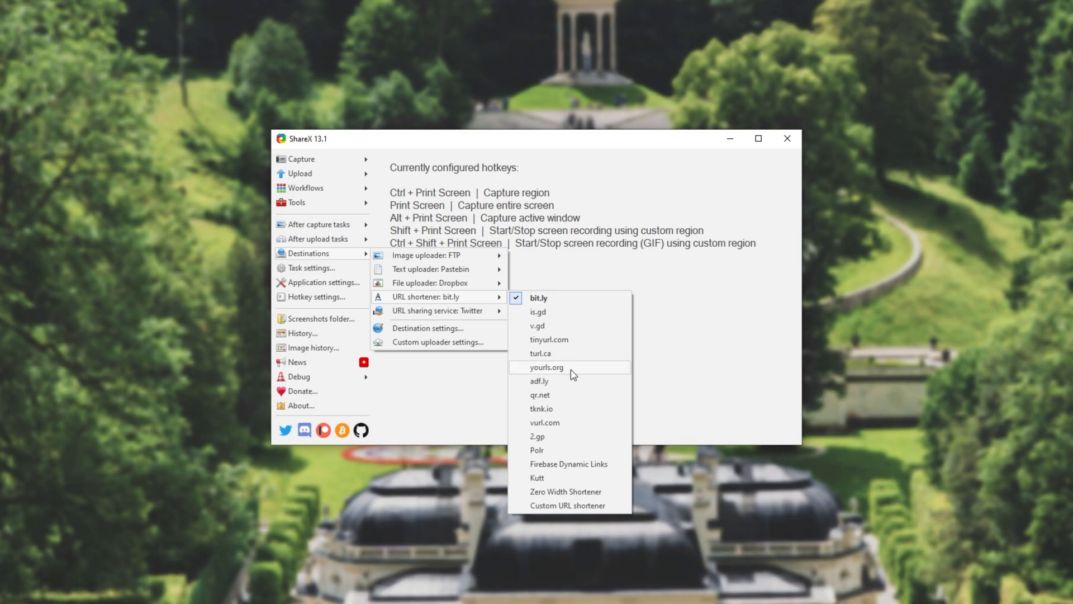
mouse_move(572, 372)
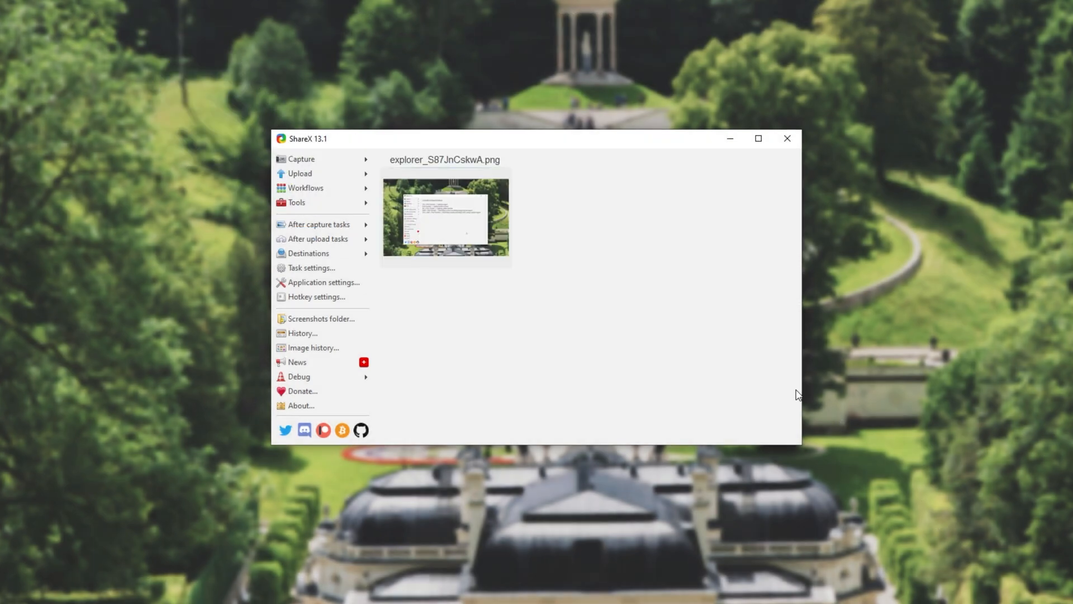
mouse_move(498, 282)
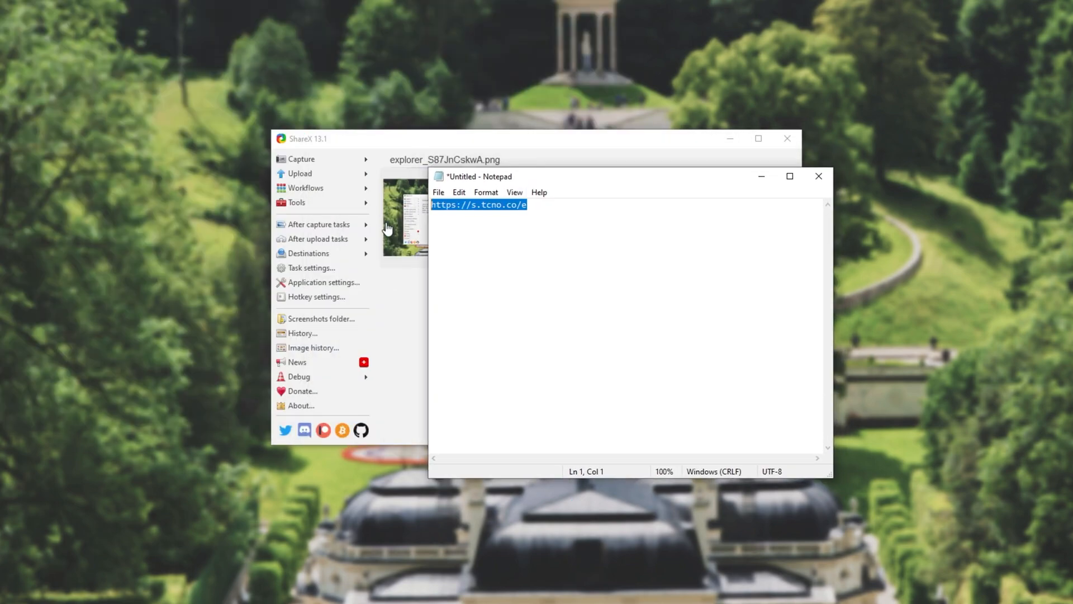
left_click(527, 205)
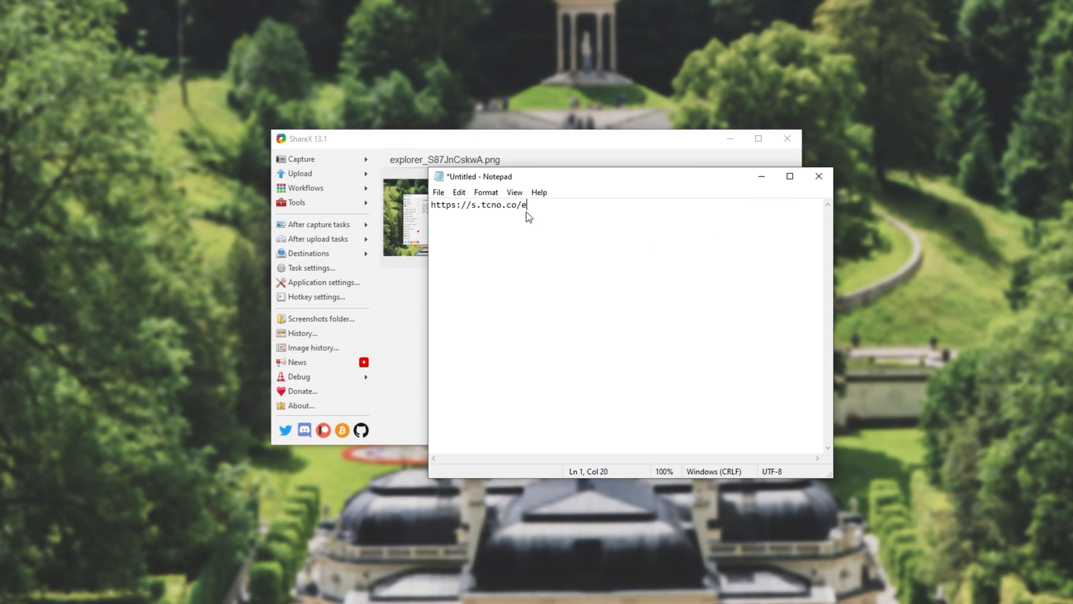
left_click(818, 176)
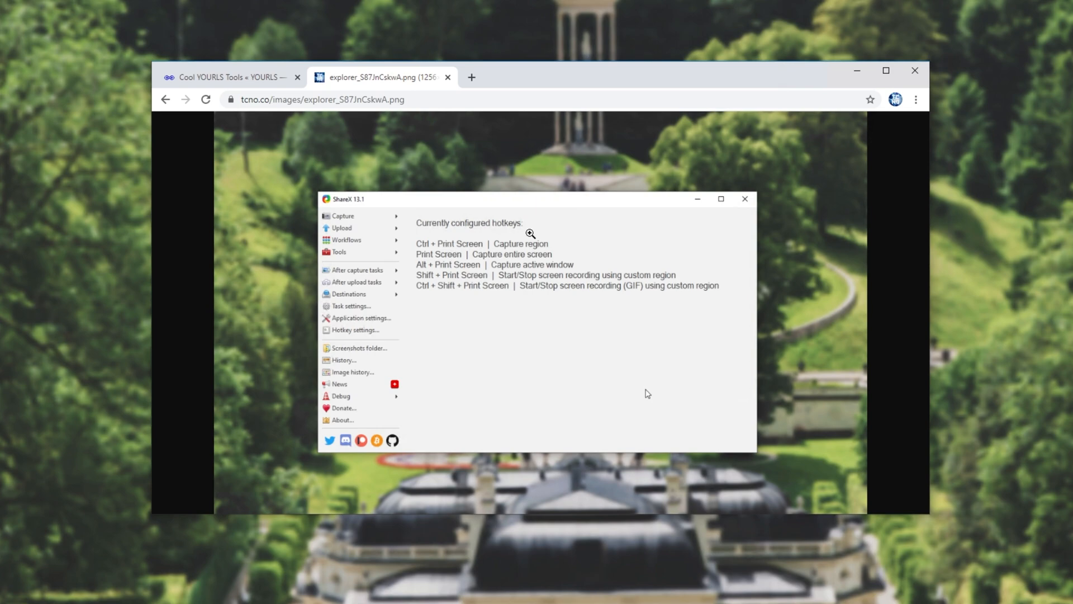
mouse_move(949, 225)
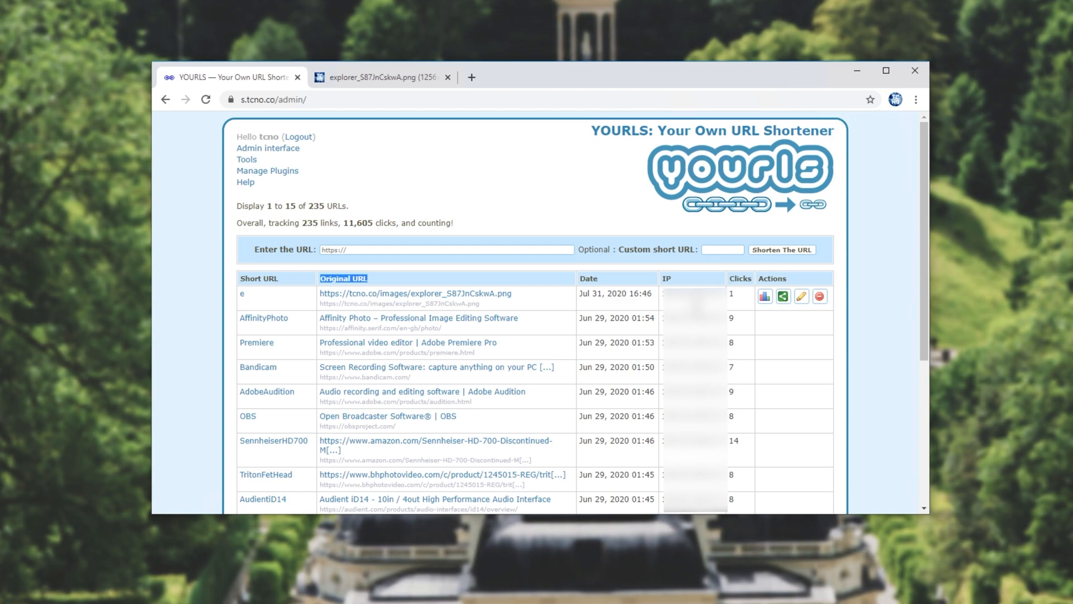
mouse_move(757, 305)
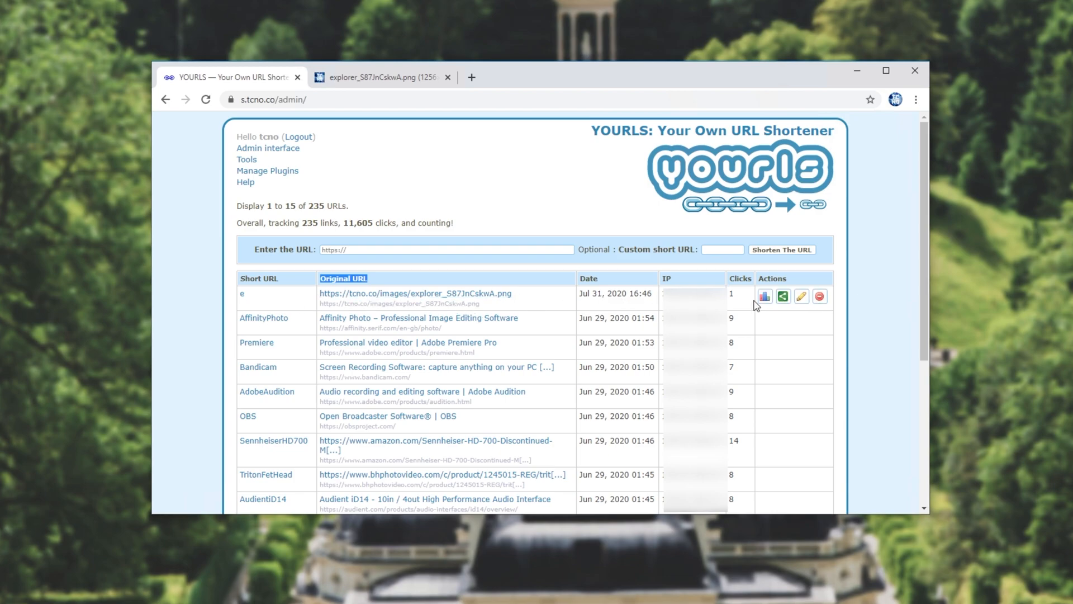
mouse_move(819, 296)
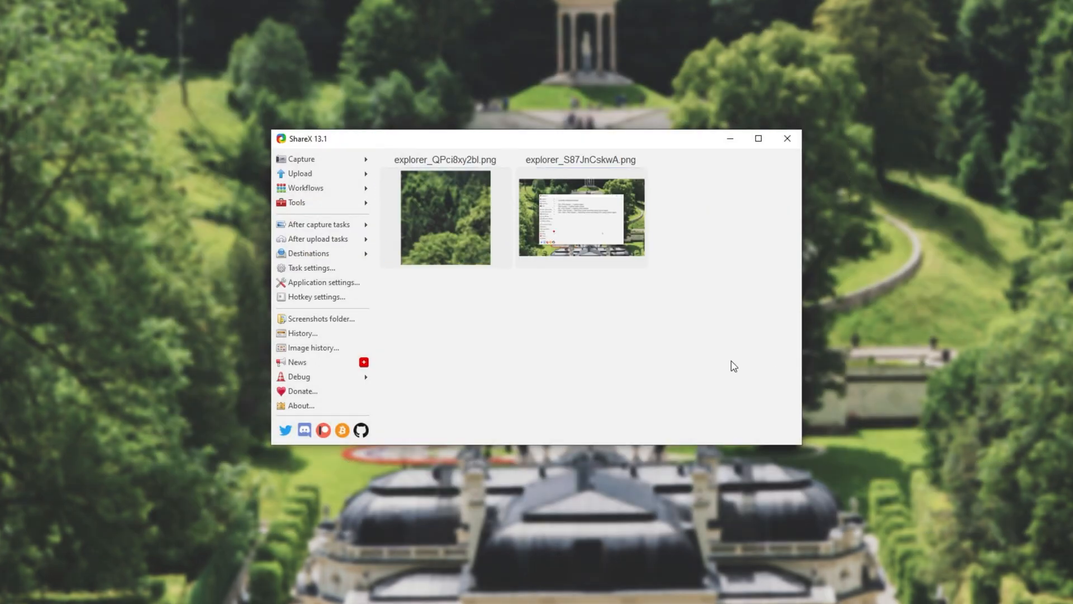
mouse_move(681, 432)
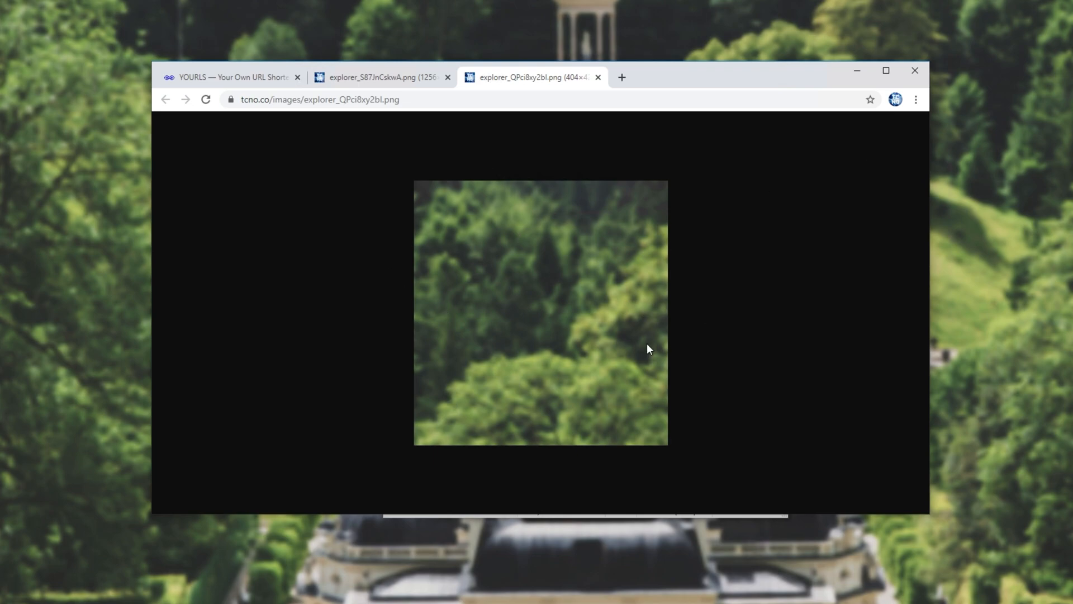
mouse_move(883, 78)
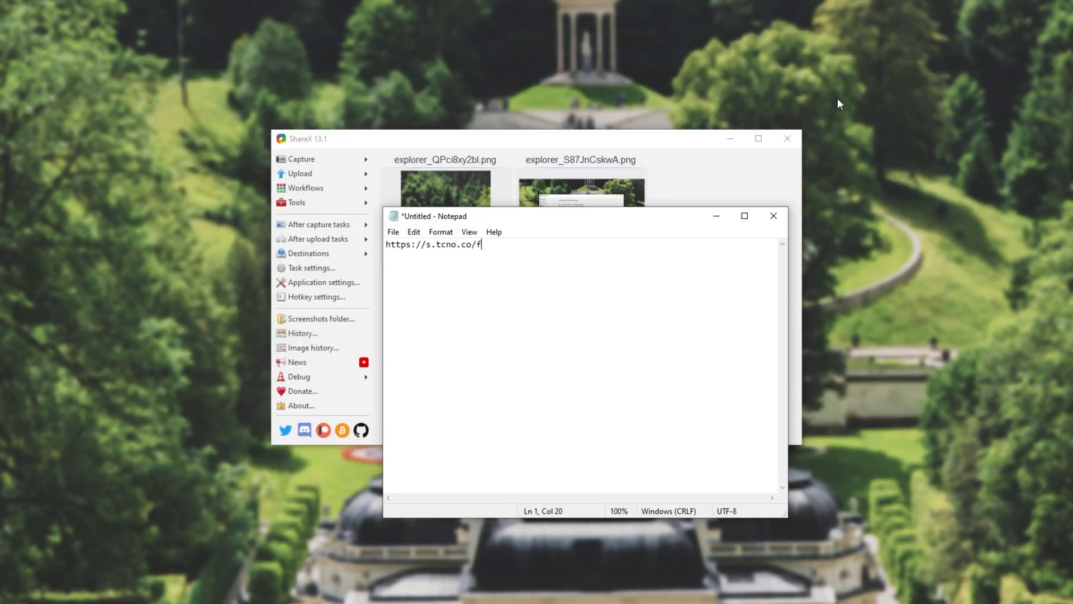
left_click_drag(426, 245, 481, 245)
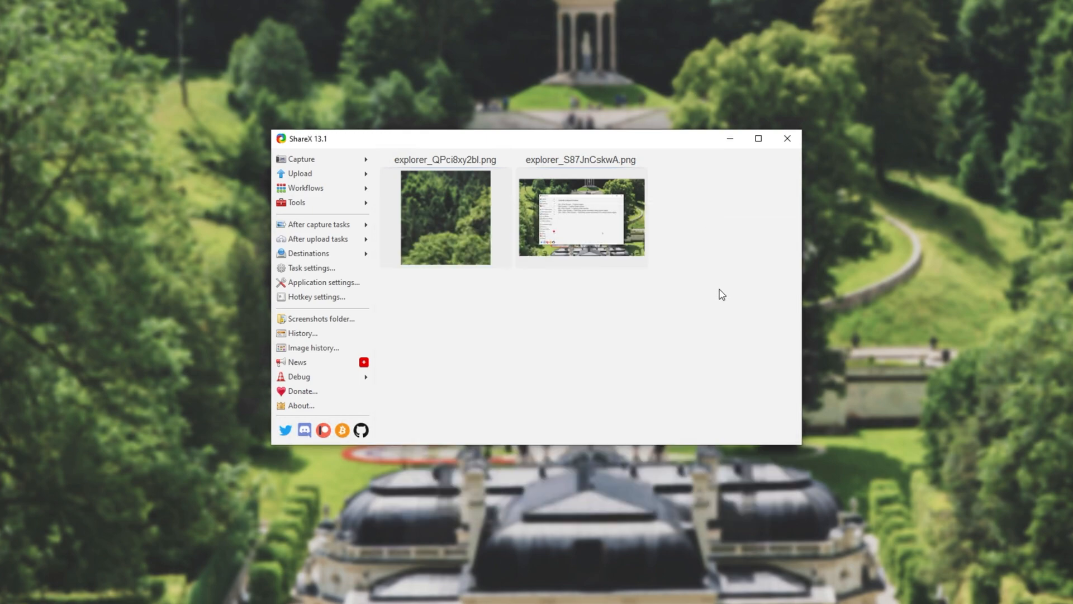
left_click(786, 137)
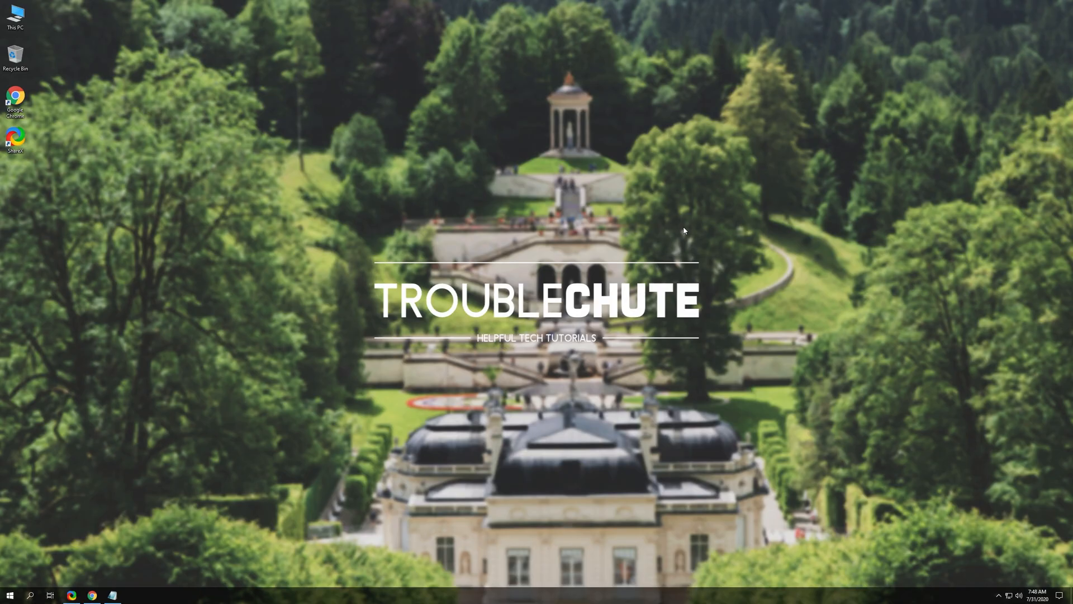